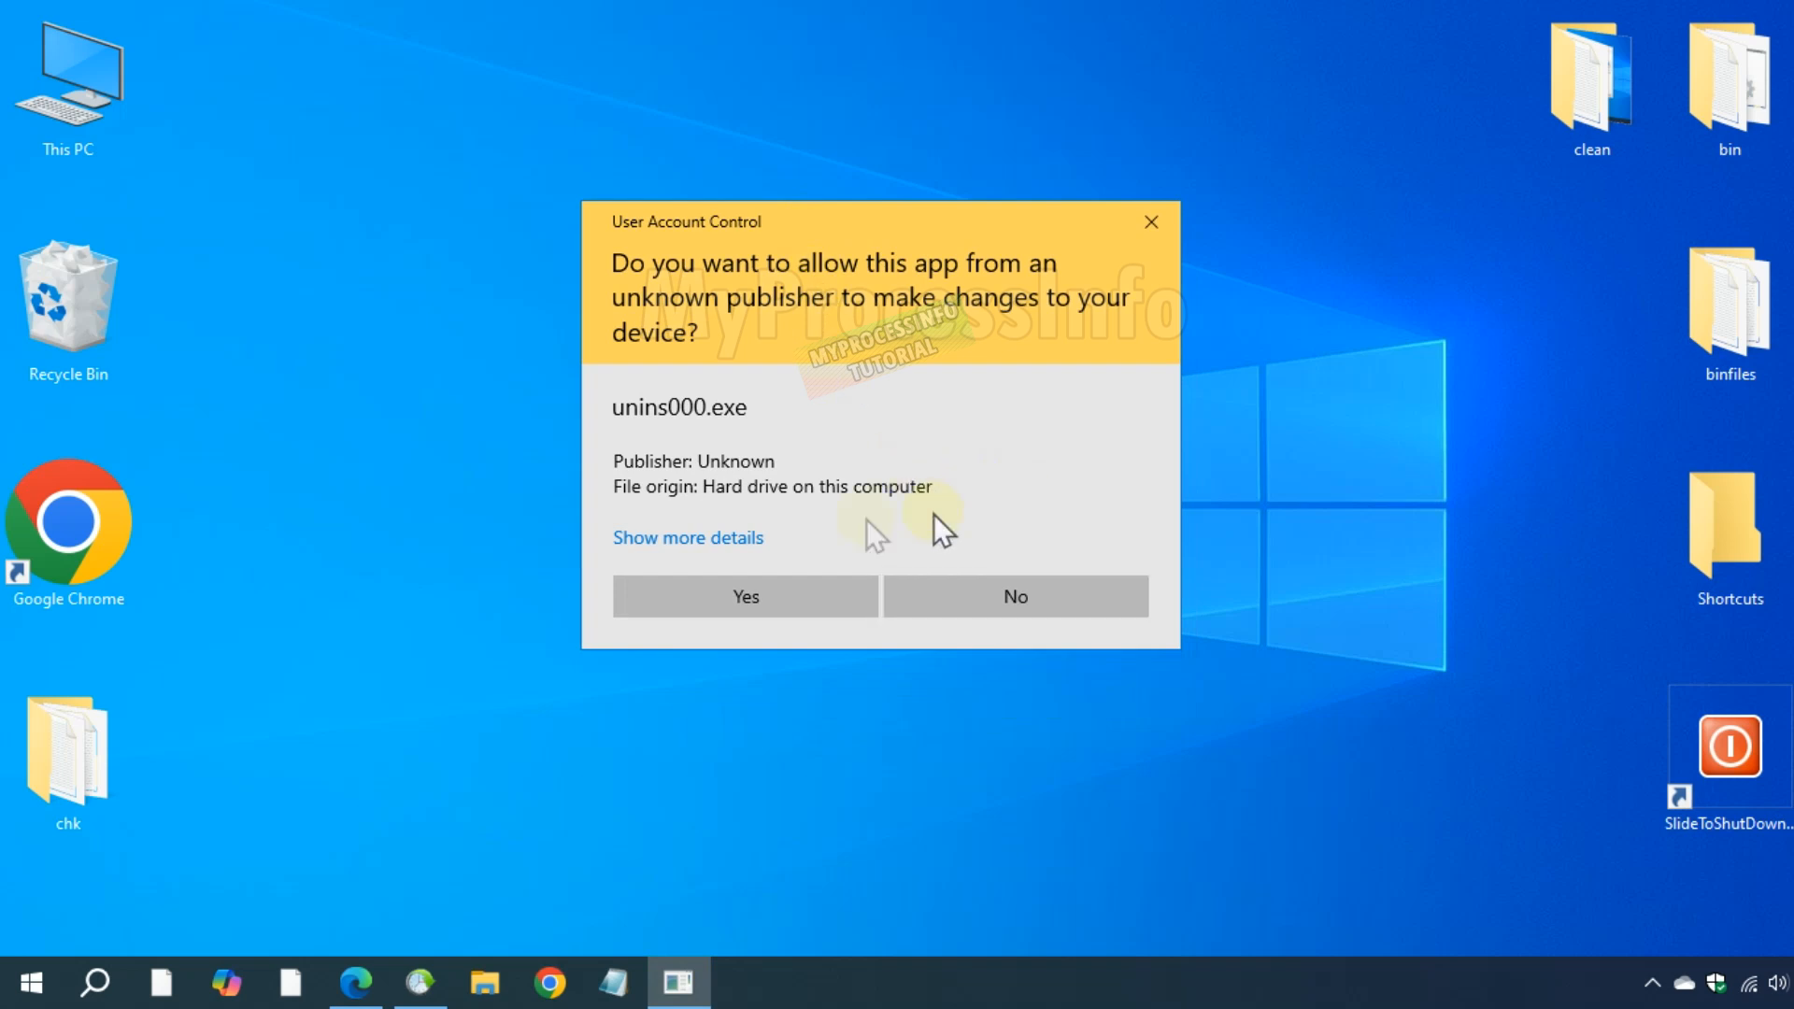
Check the program location, then decline CodeLite's unins000.exe UAC prompt.
{"action": "left_click", "coordinate": [687, 536]}
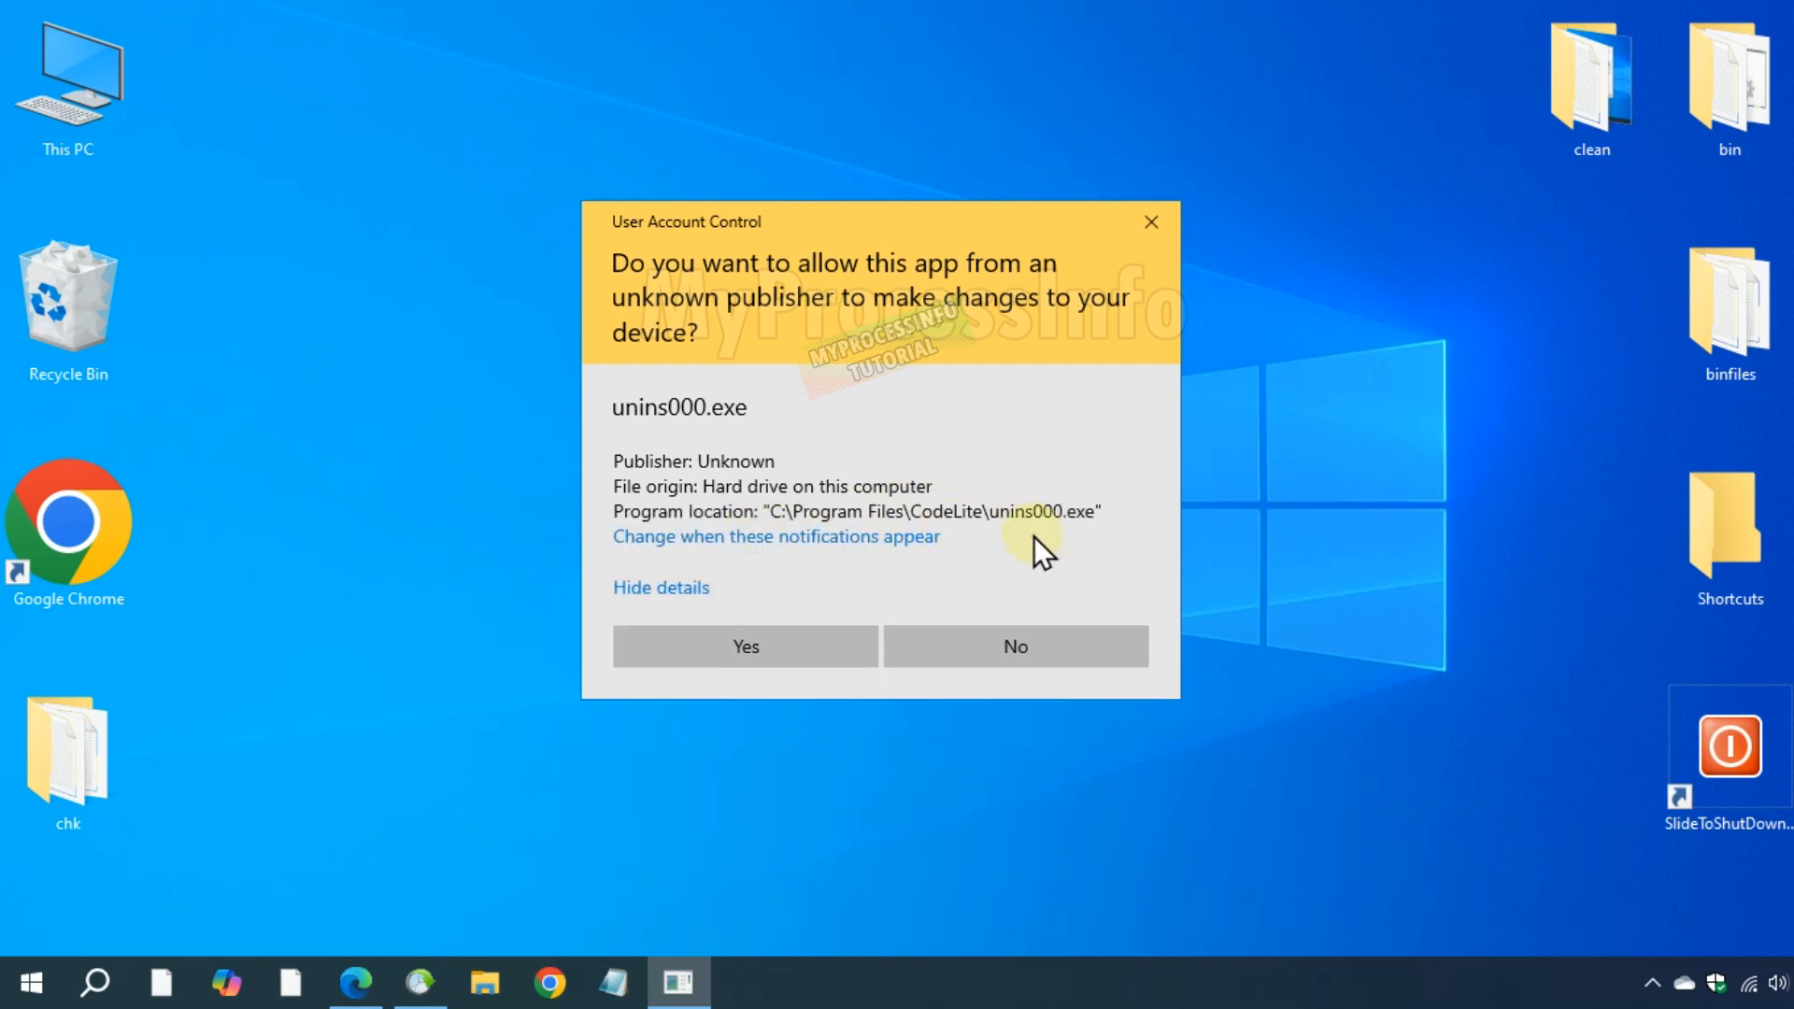
{"action": "mouse_move", "coordinate": [1098, 589]}
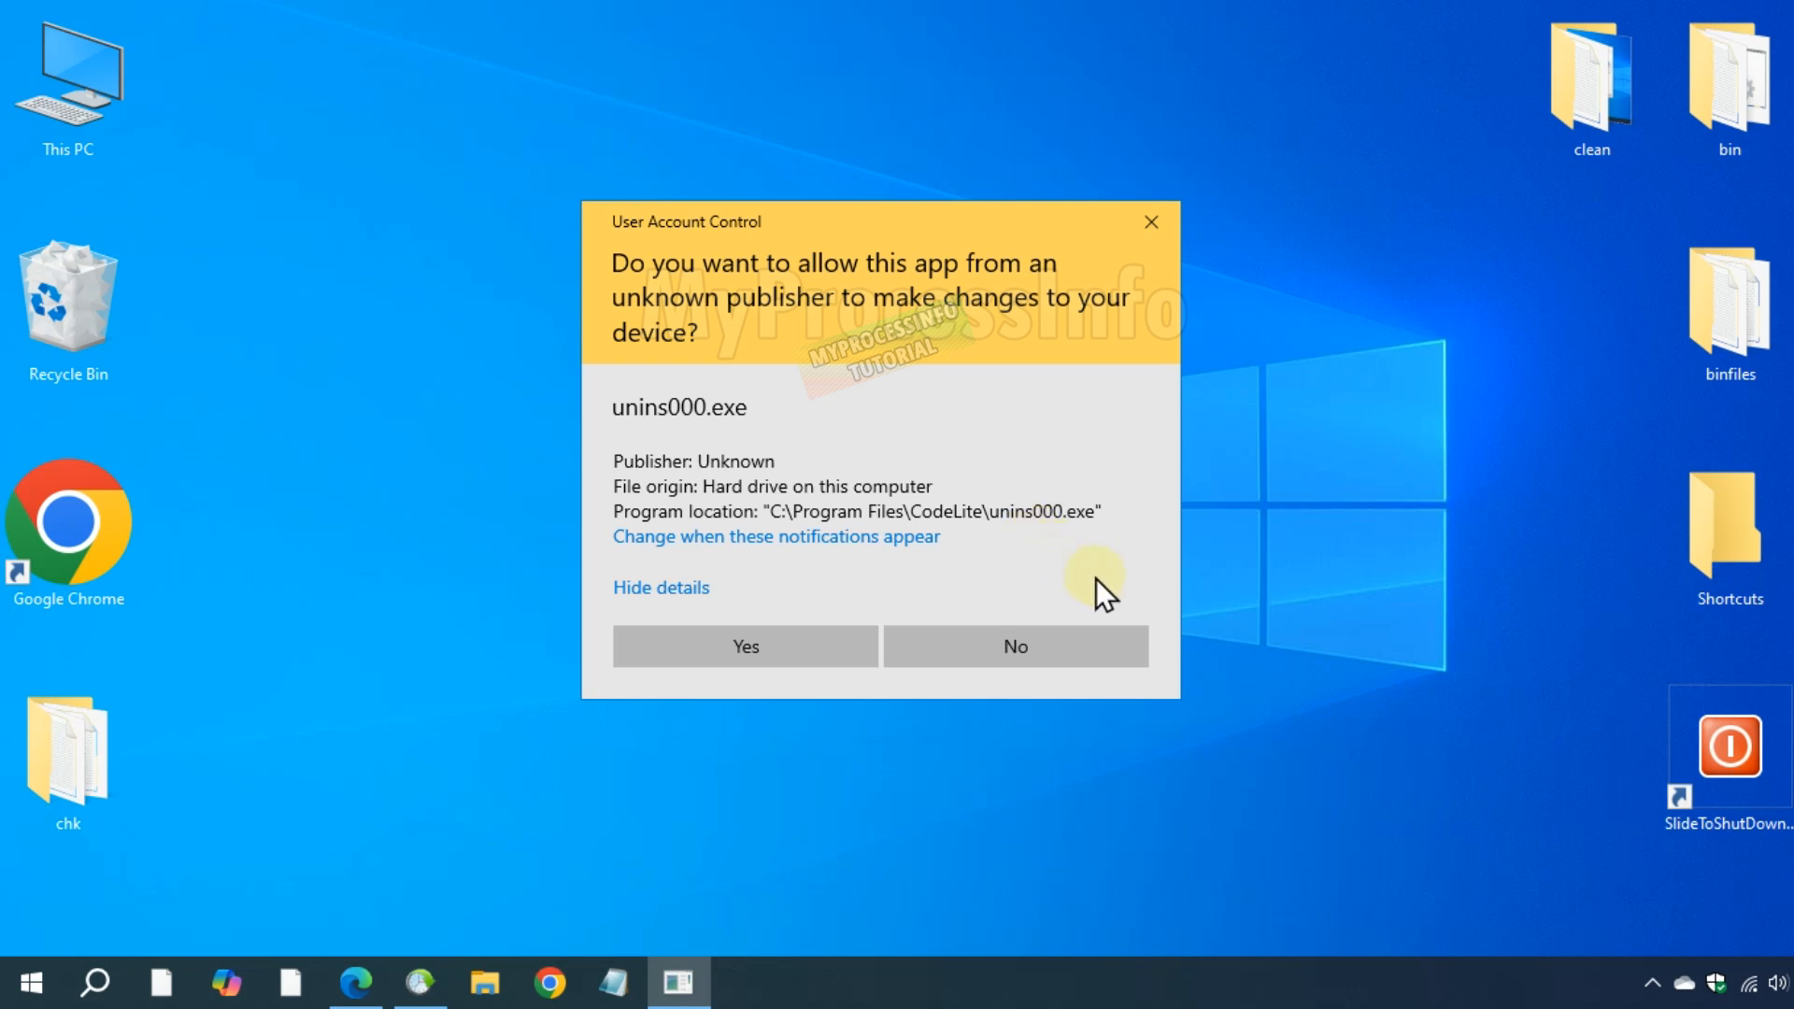
{"action": "left_click", "coordinate": [1013, 645]}
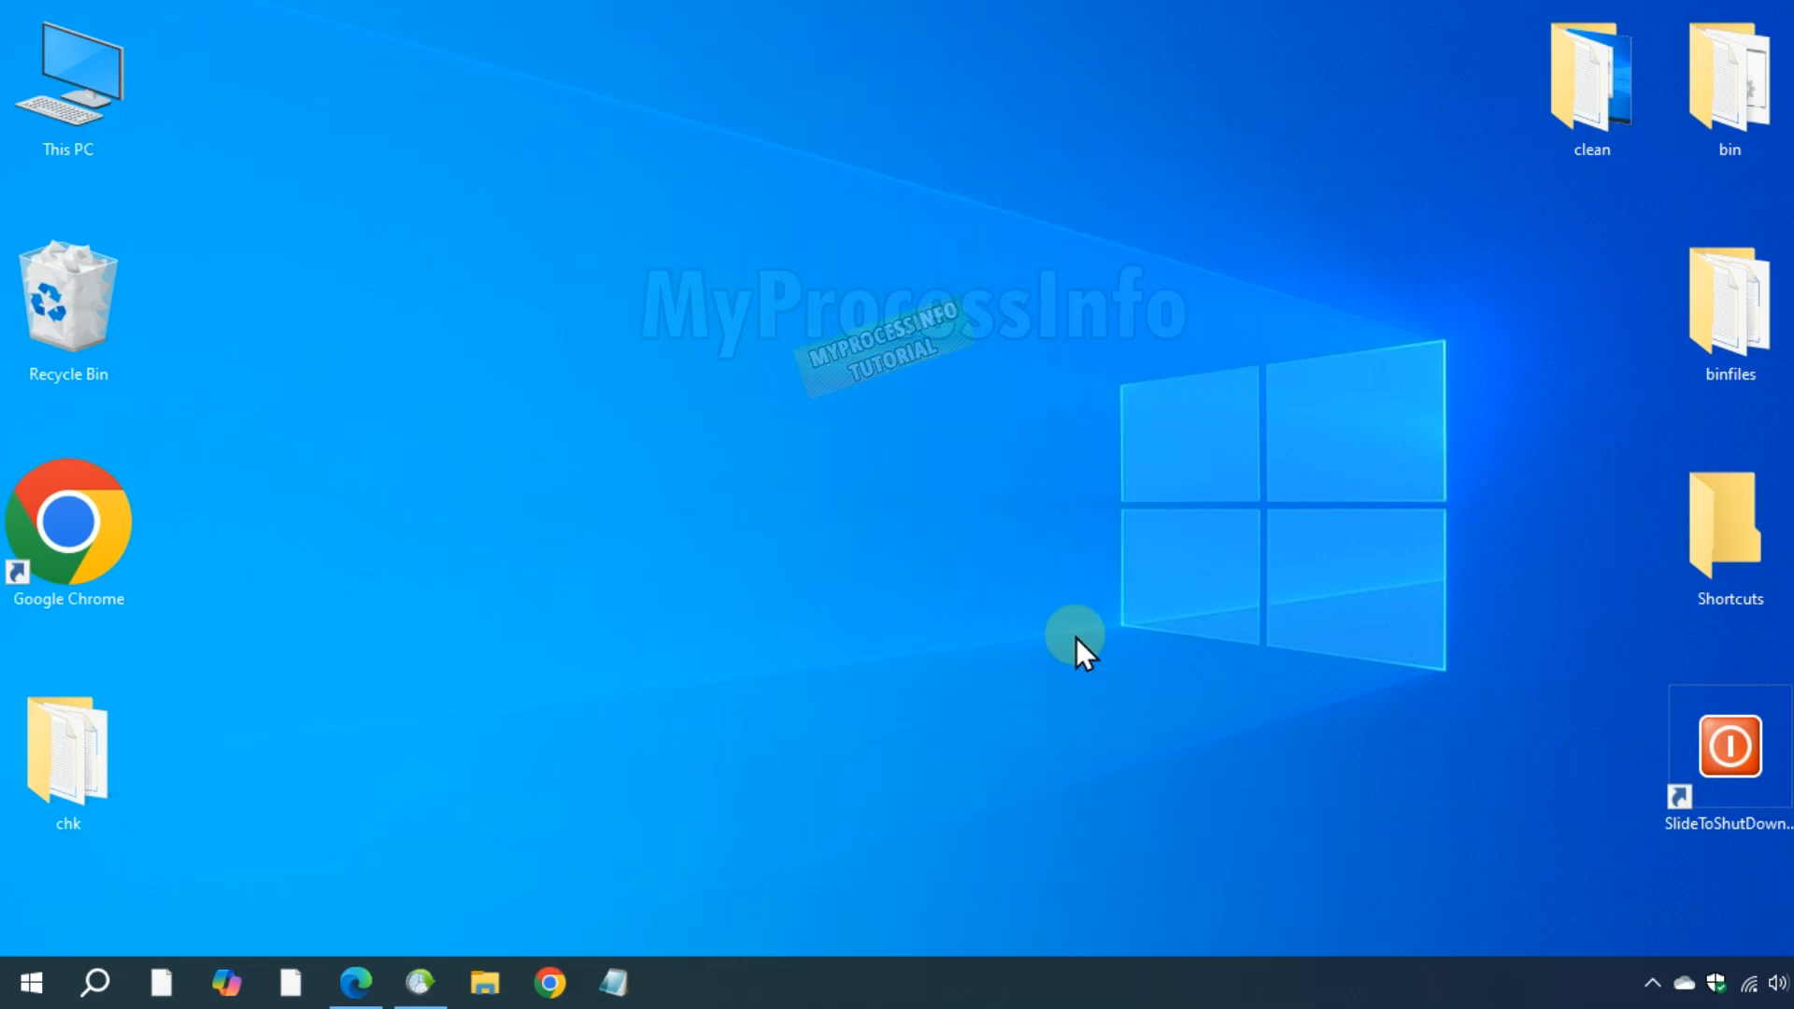
{"action": "mouse_move", "coordinate": [595, 703]}
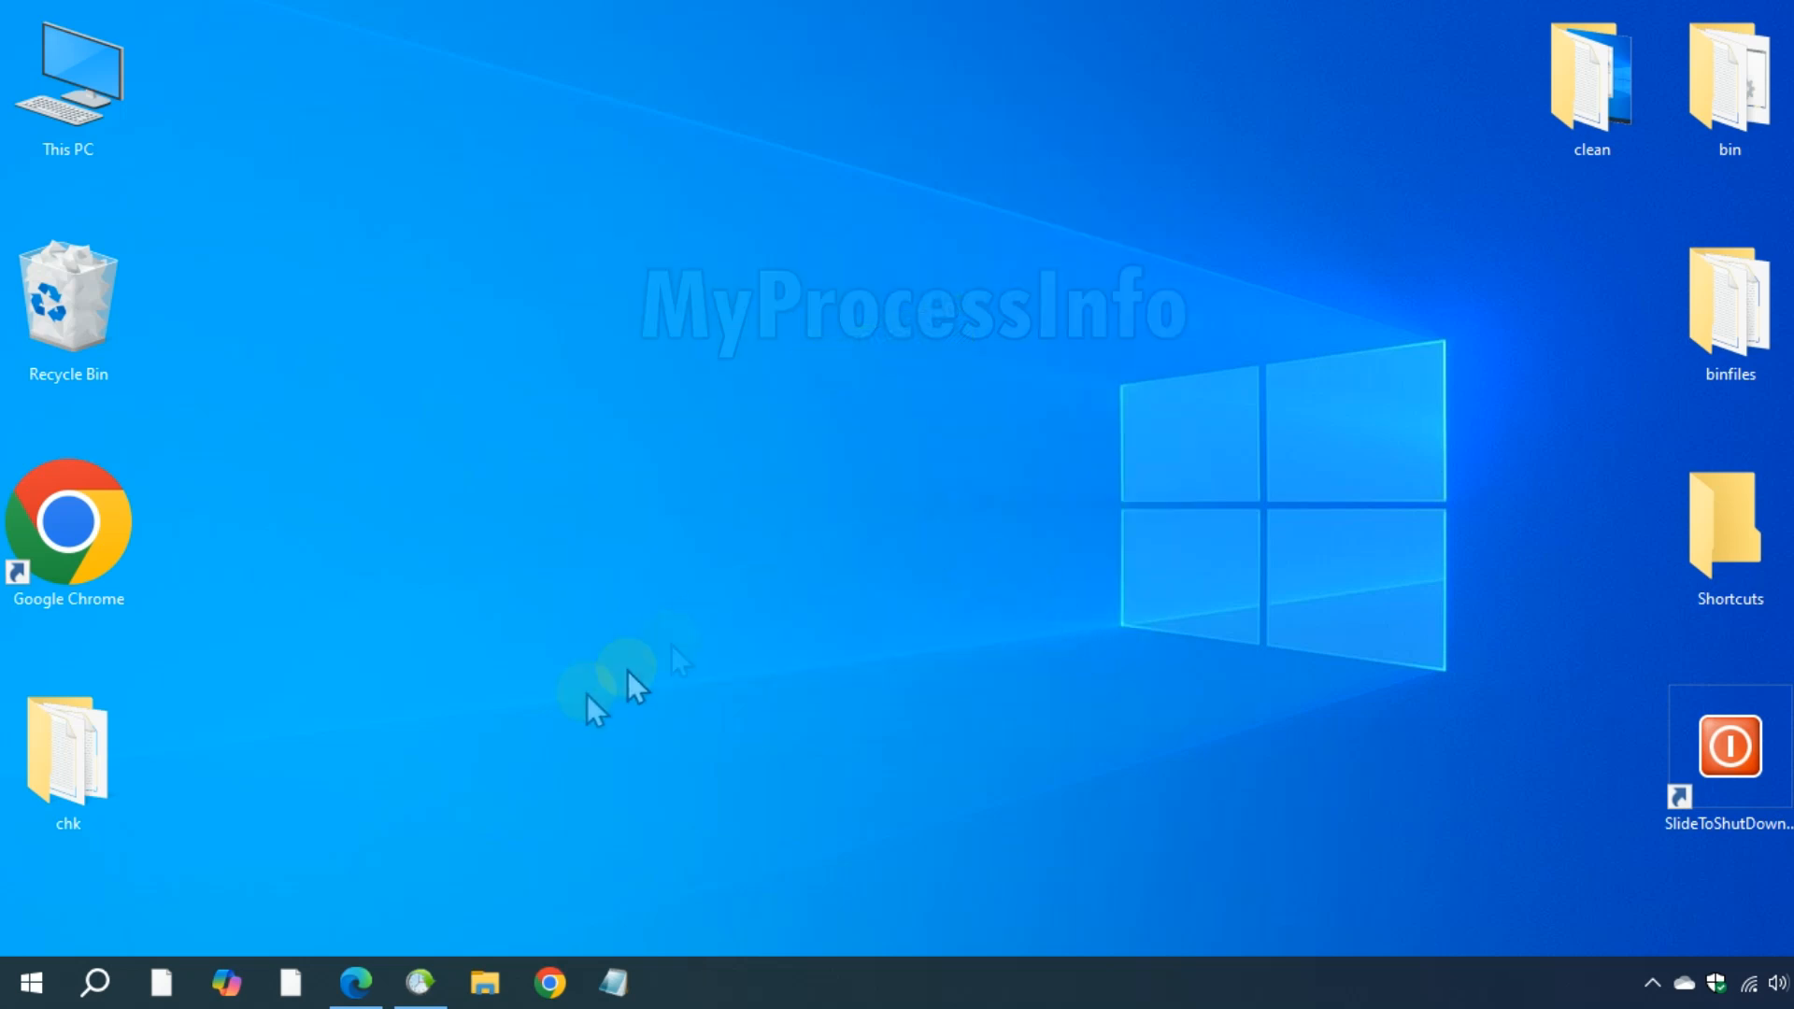
Search the Start menu for 'TASK SCH'.
{"action": "left_click", "coordinate": [29, 981]}
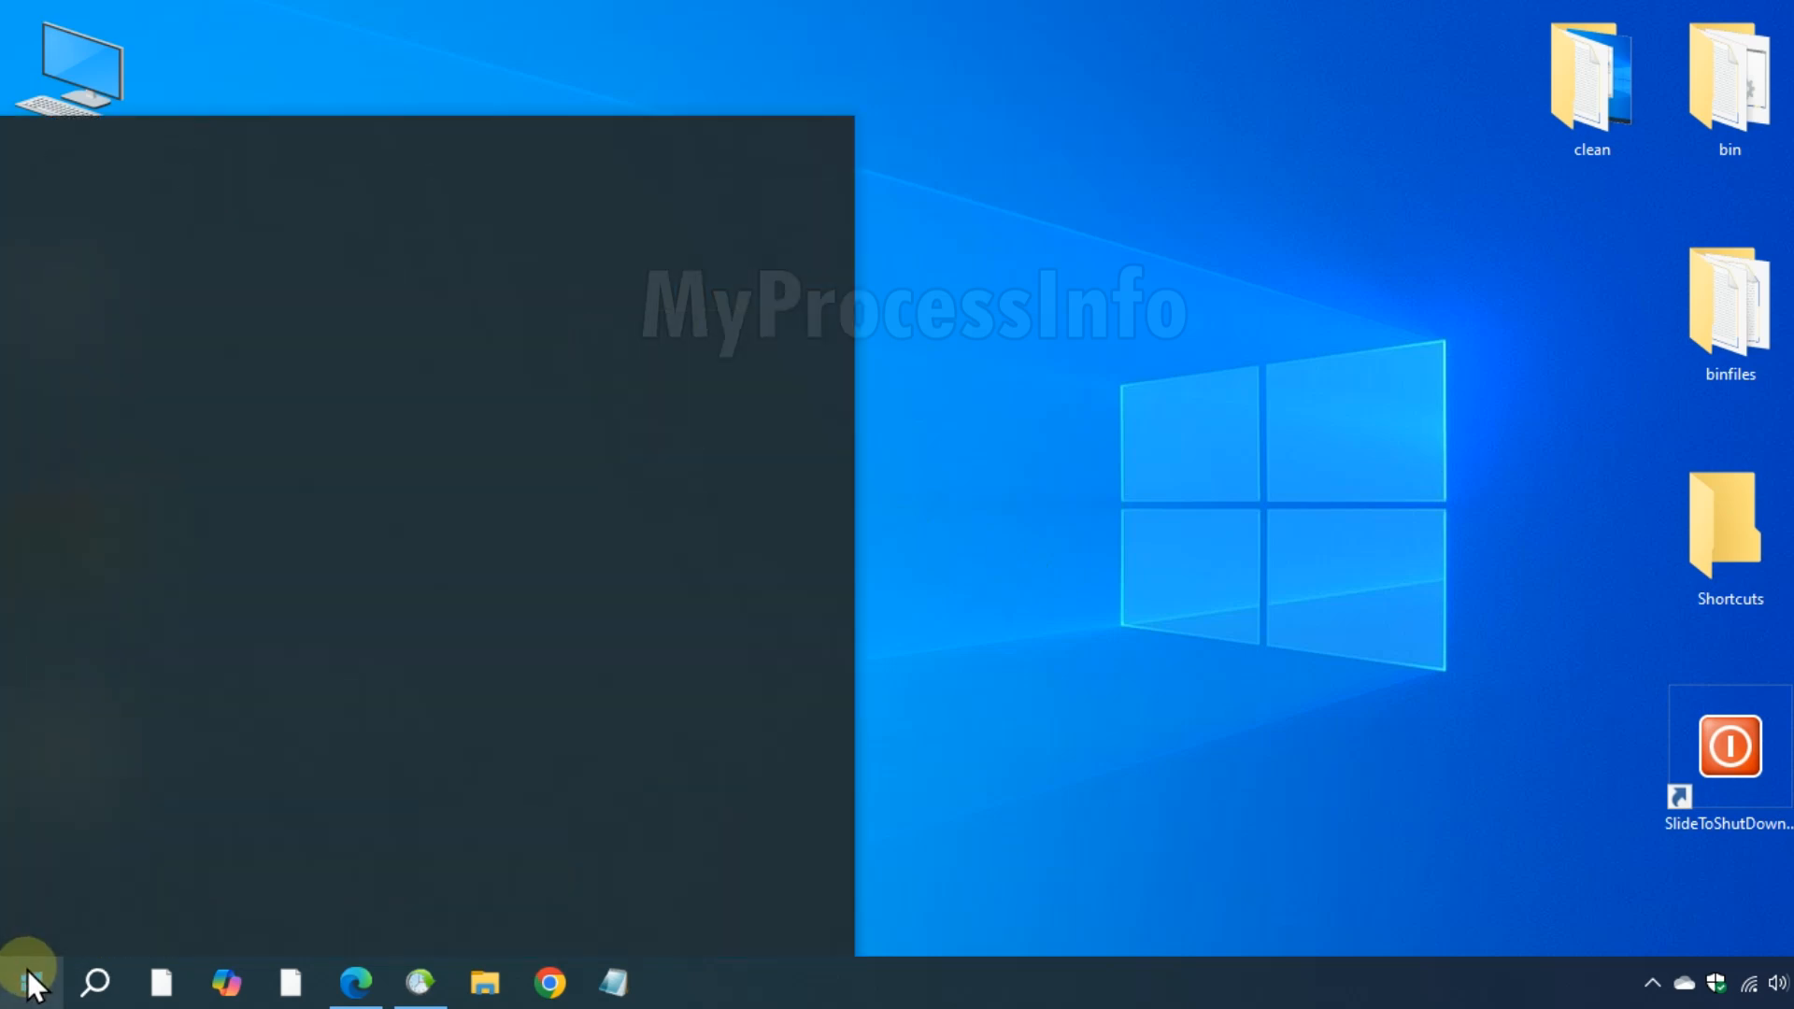
{"action": "type", "text": "TASK"}
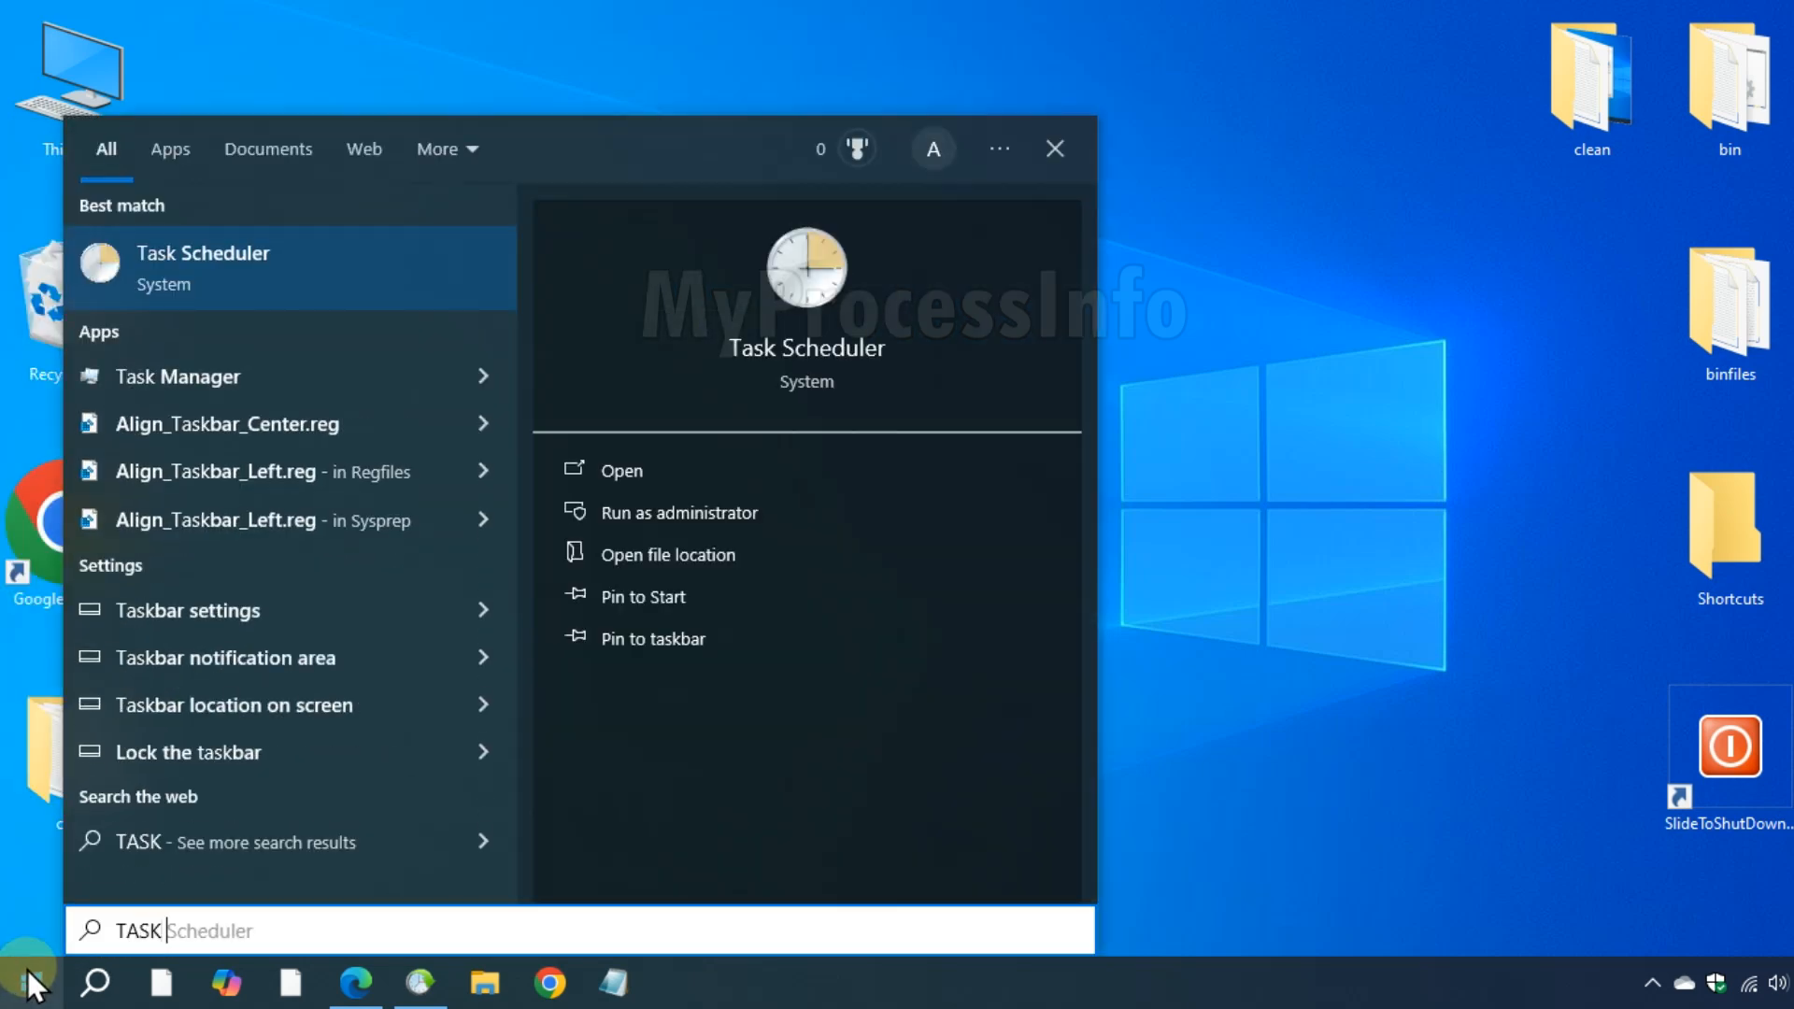
{"action": "type", "text": "SCH"}
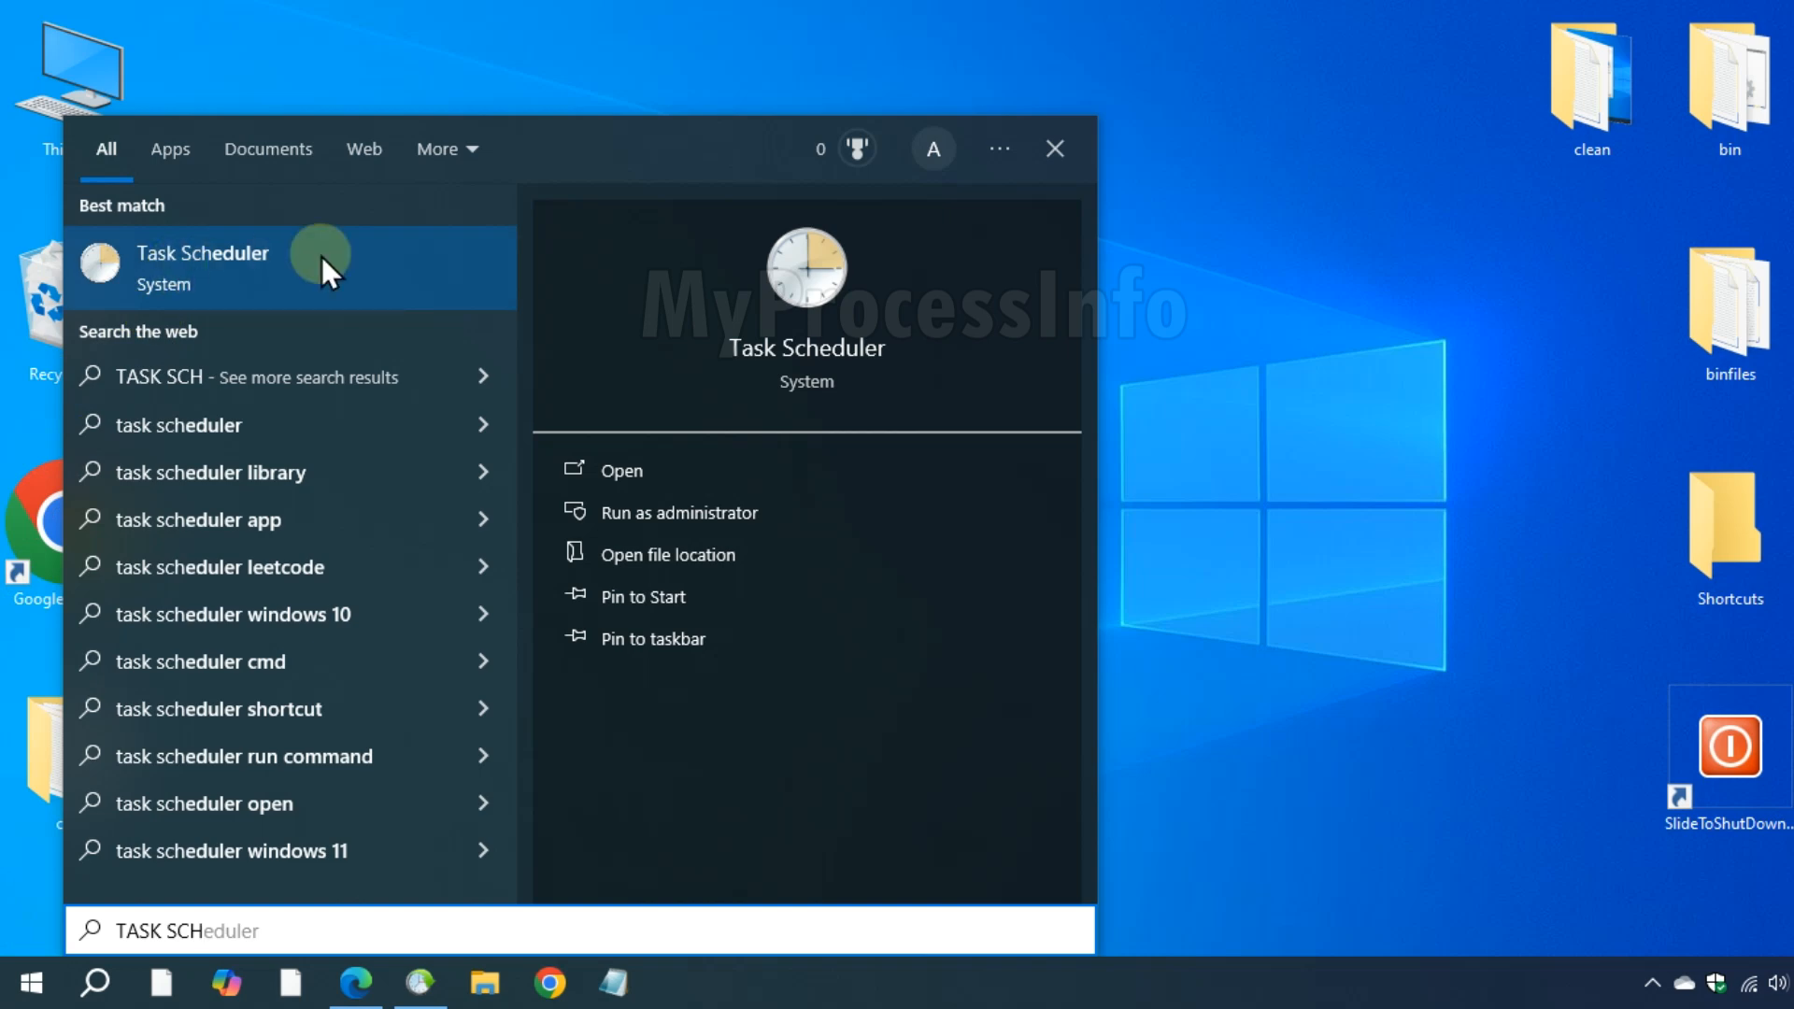
Launch Task Scheduler, view a Library task's details, and decline the repeated unins000.exe prompt.
{"action": "left_click", "coordinate": [203, 266]}
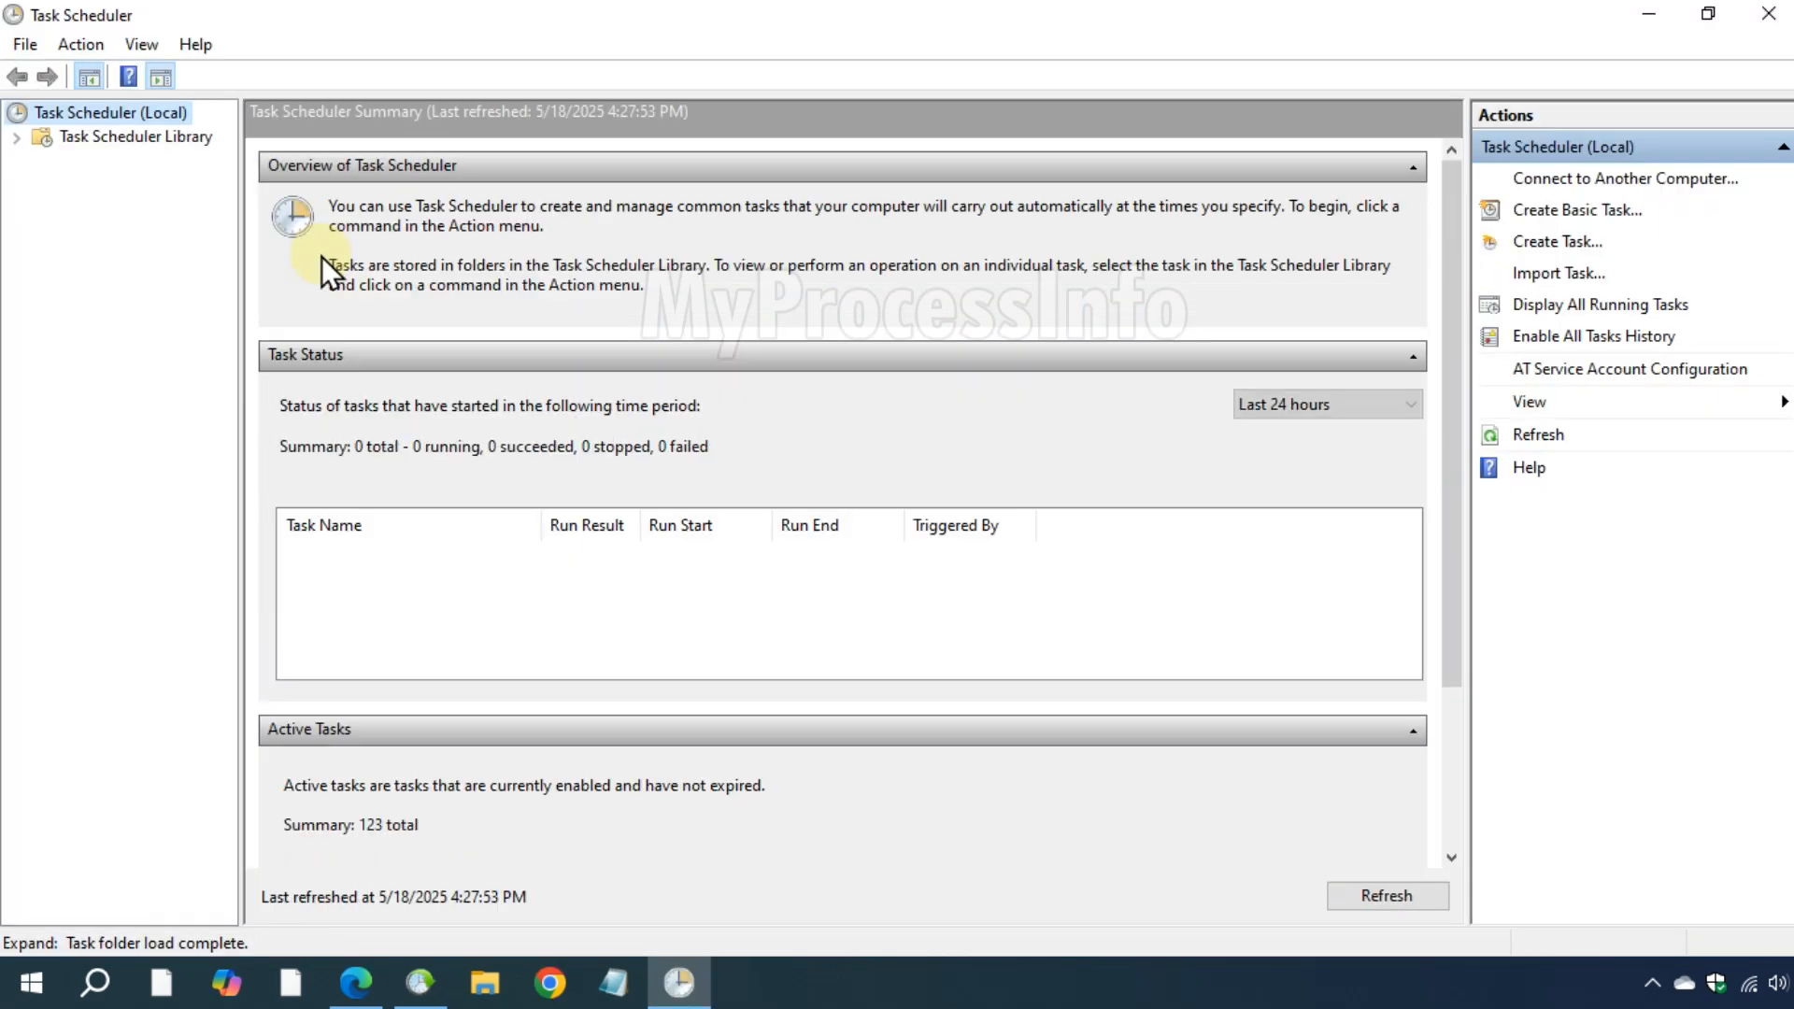
{"action": "left_click", "coordinate": [134, 136]}
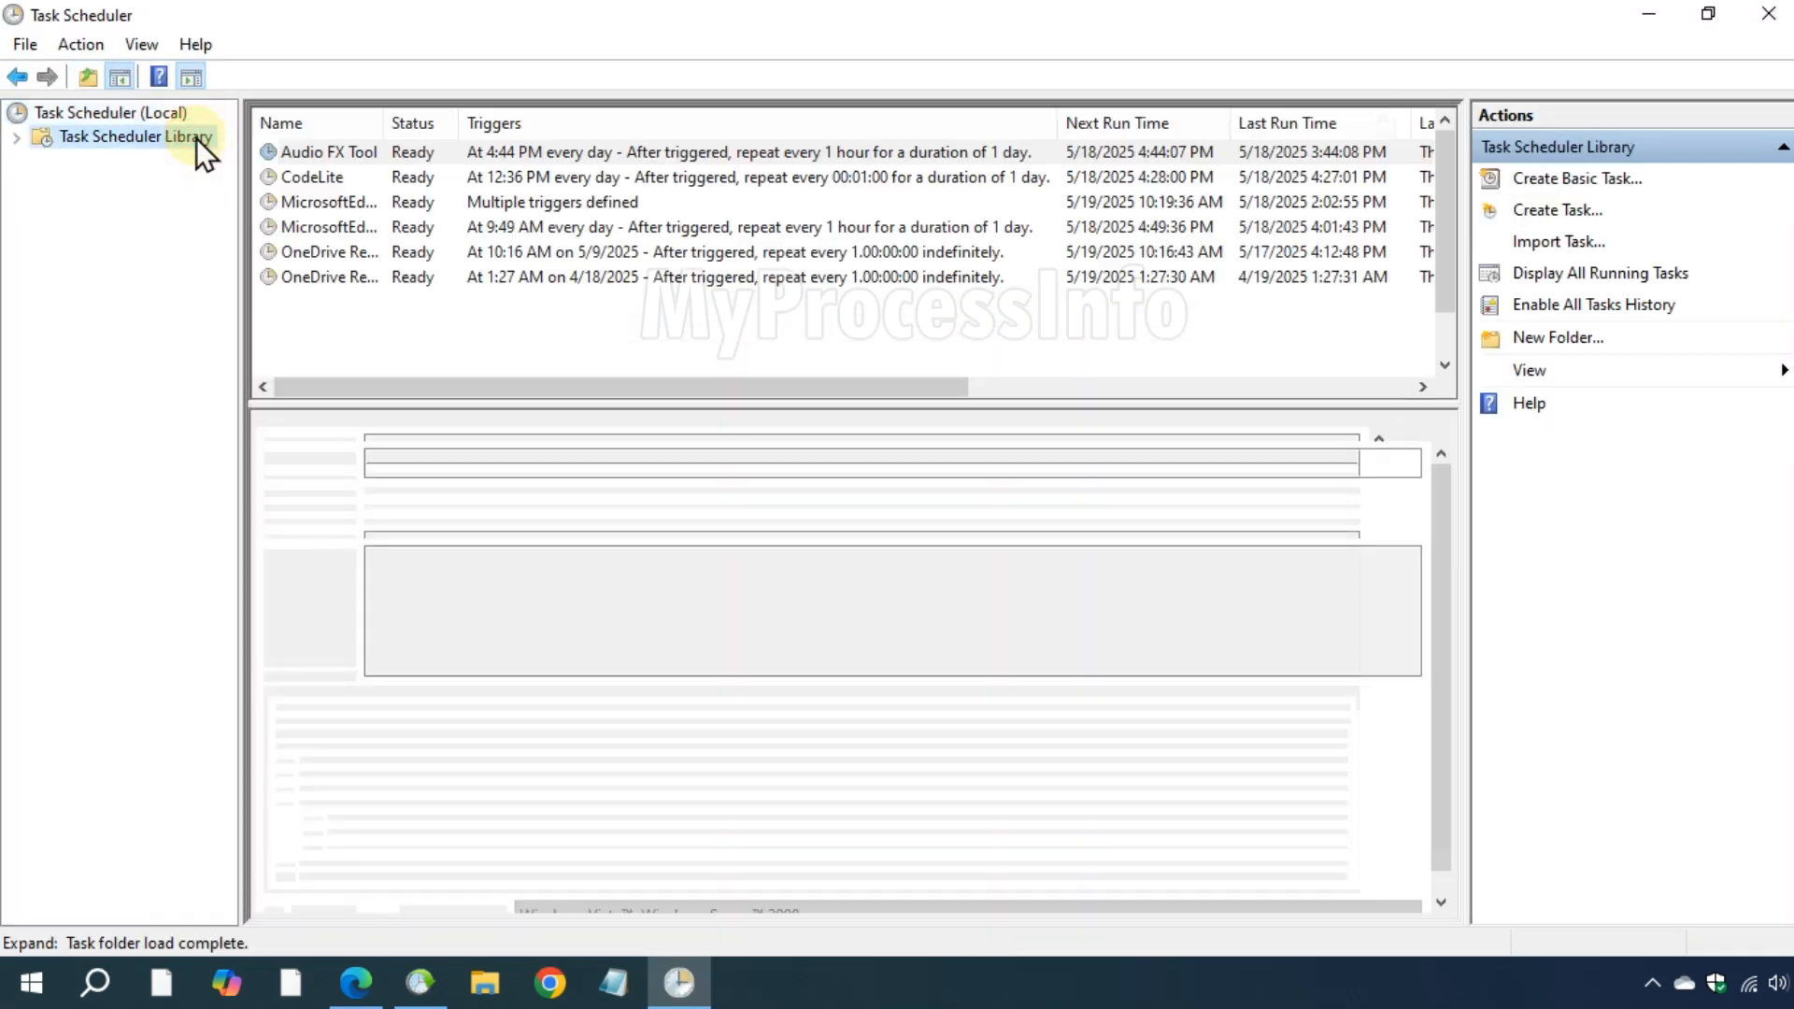
{"action": "left_click", "coordinate": [326, 152]}
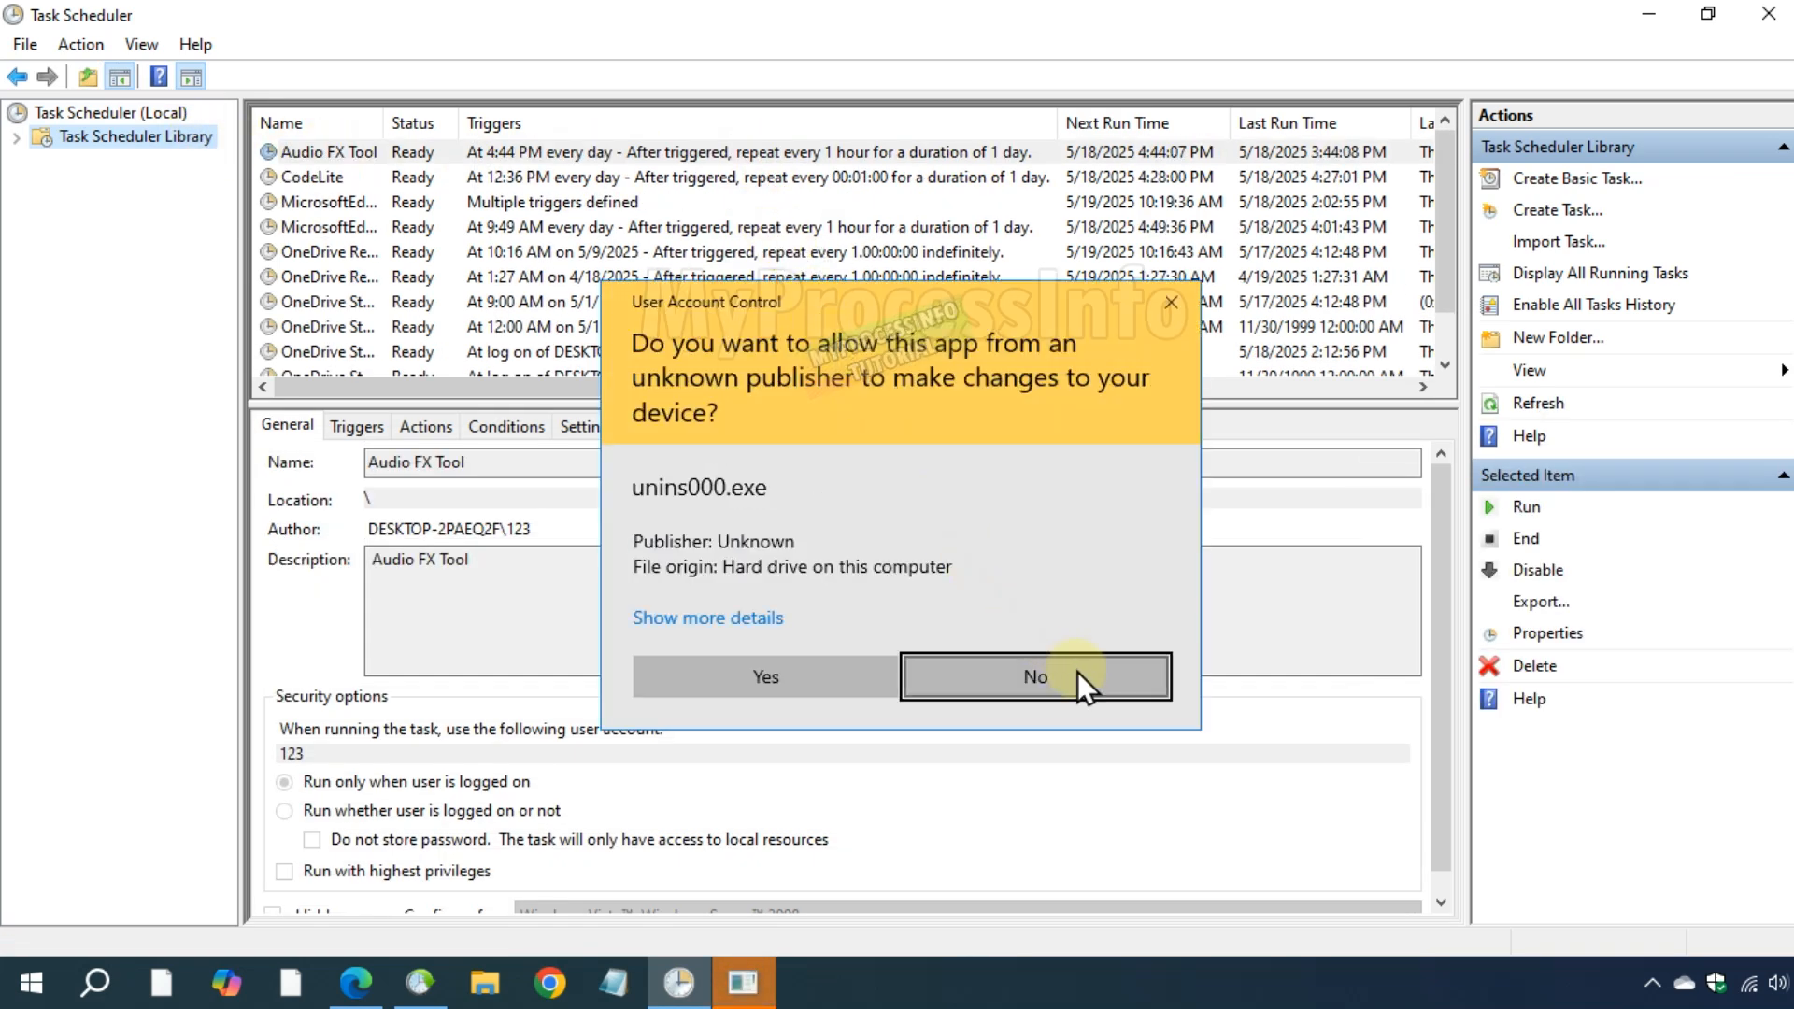
{"action": "left_click", "coordinate": [1031, 676]}
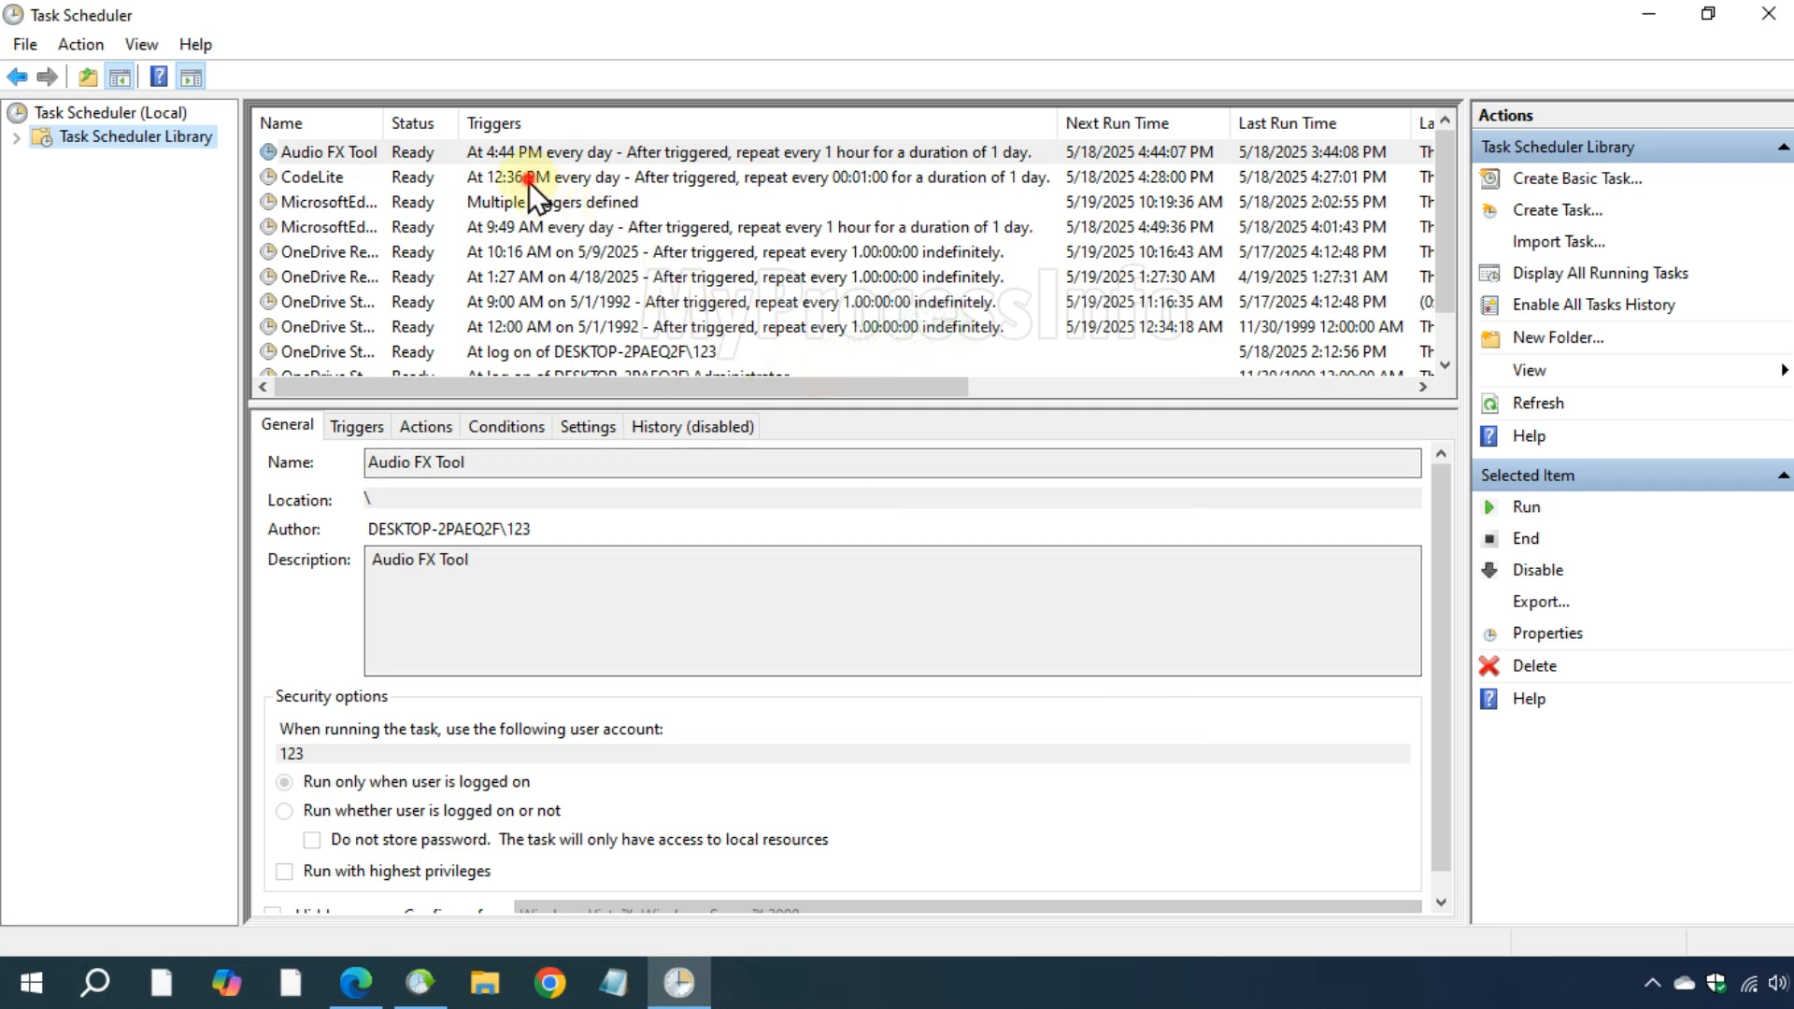
Disable the CodeLite task from its context menu in the Library list.
{"action": "left_click", "coordinate": [311, 177]}
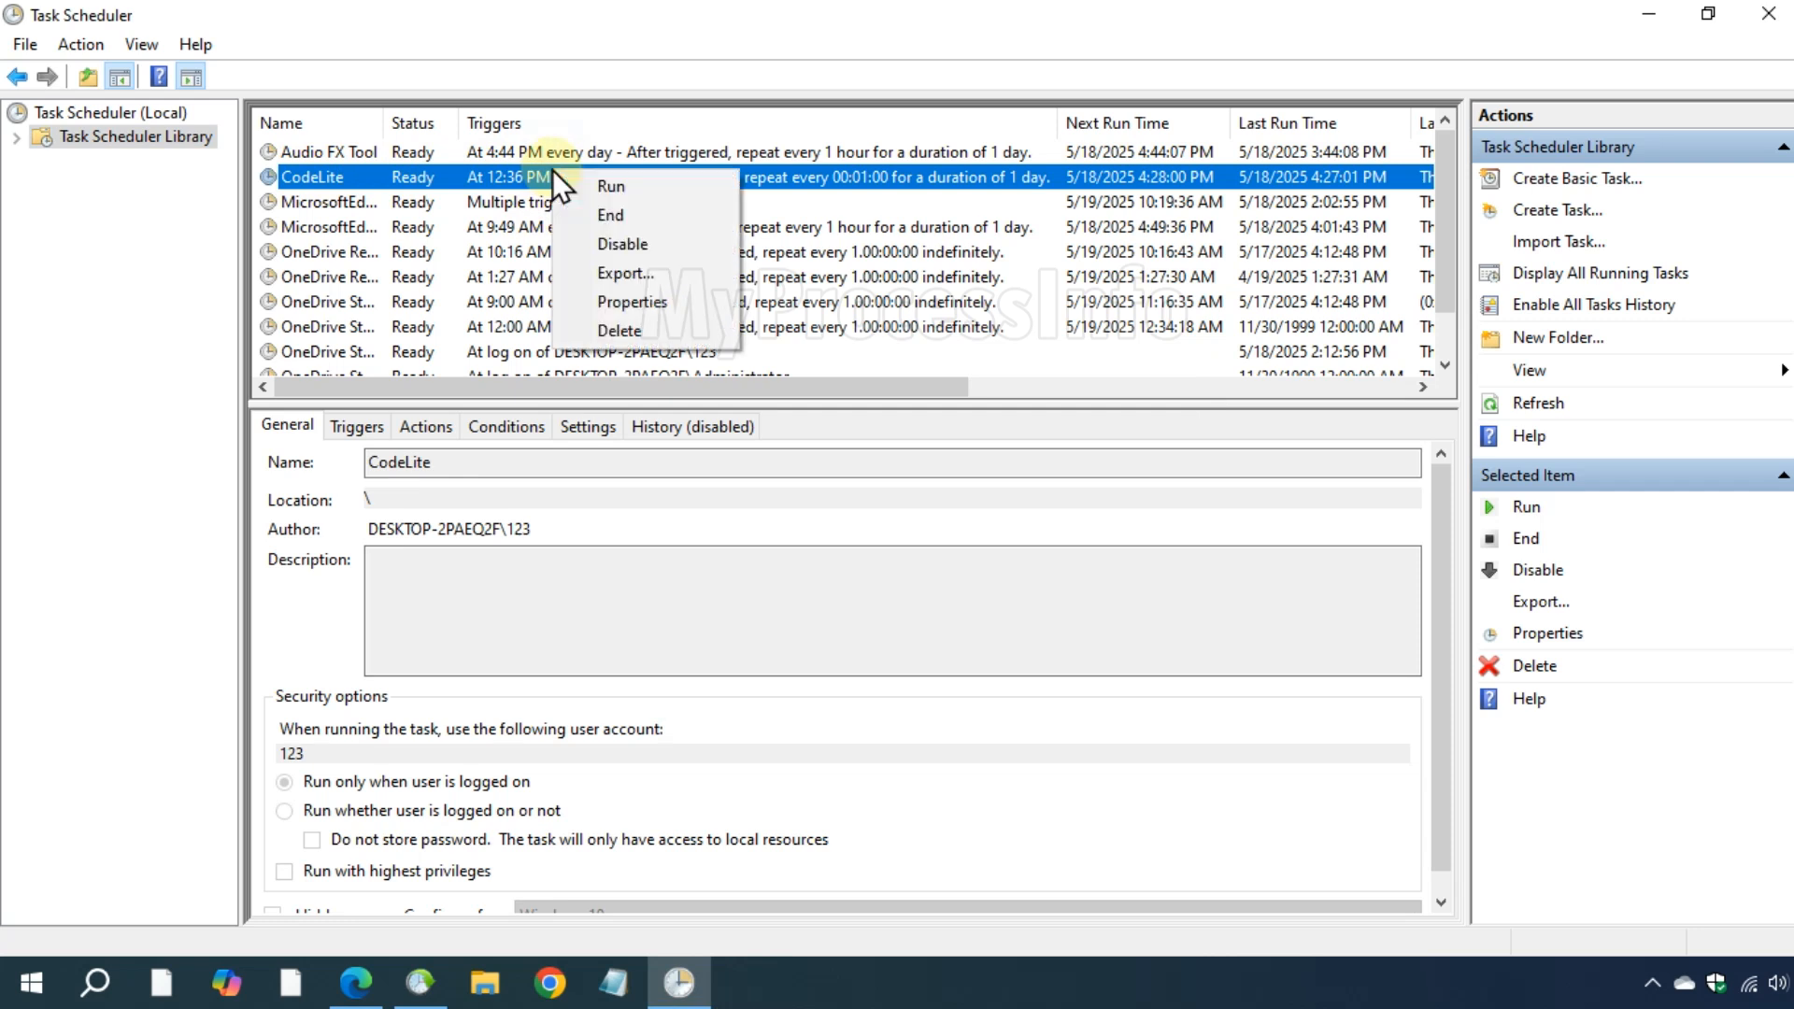
{"action": "left_click", "coordinate": [609, 215]}
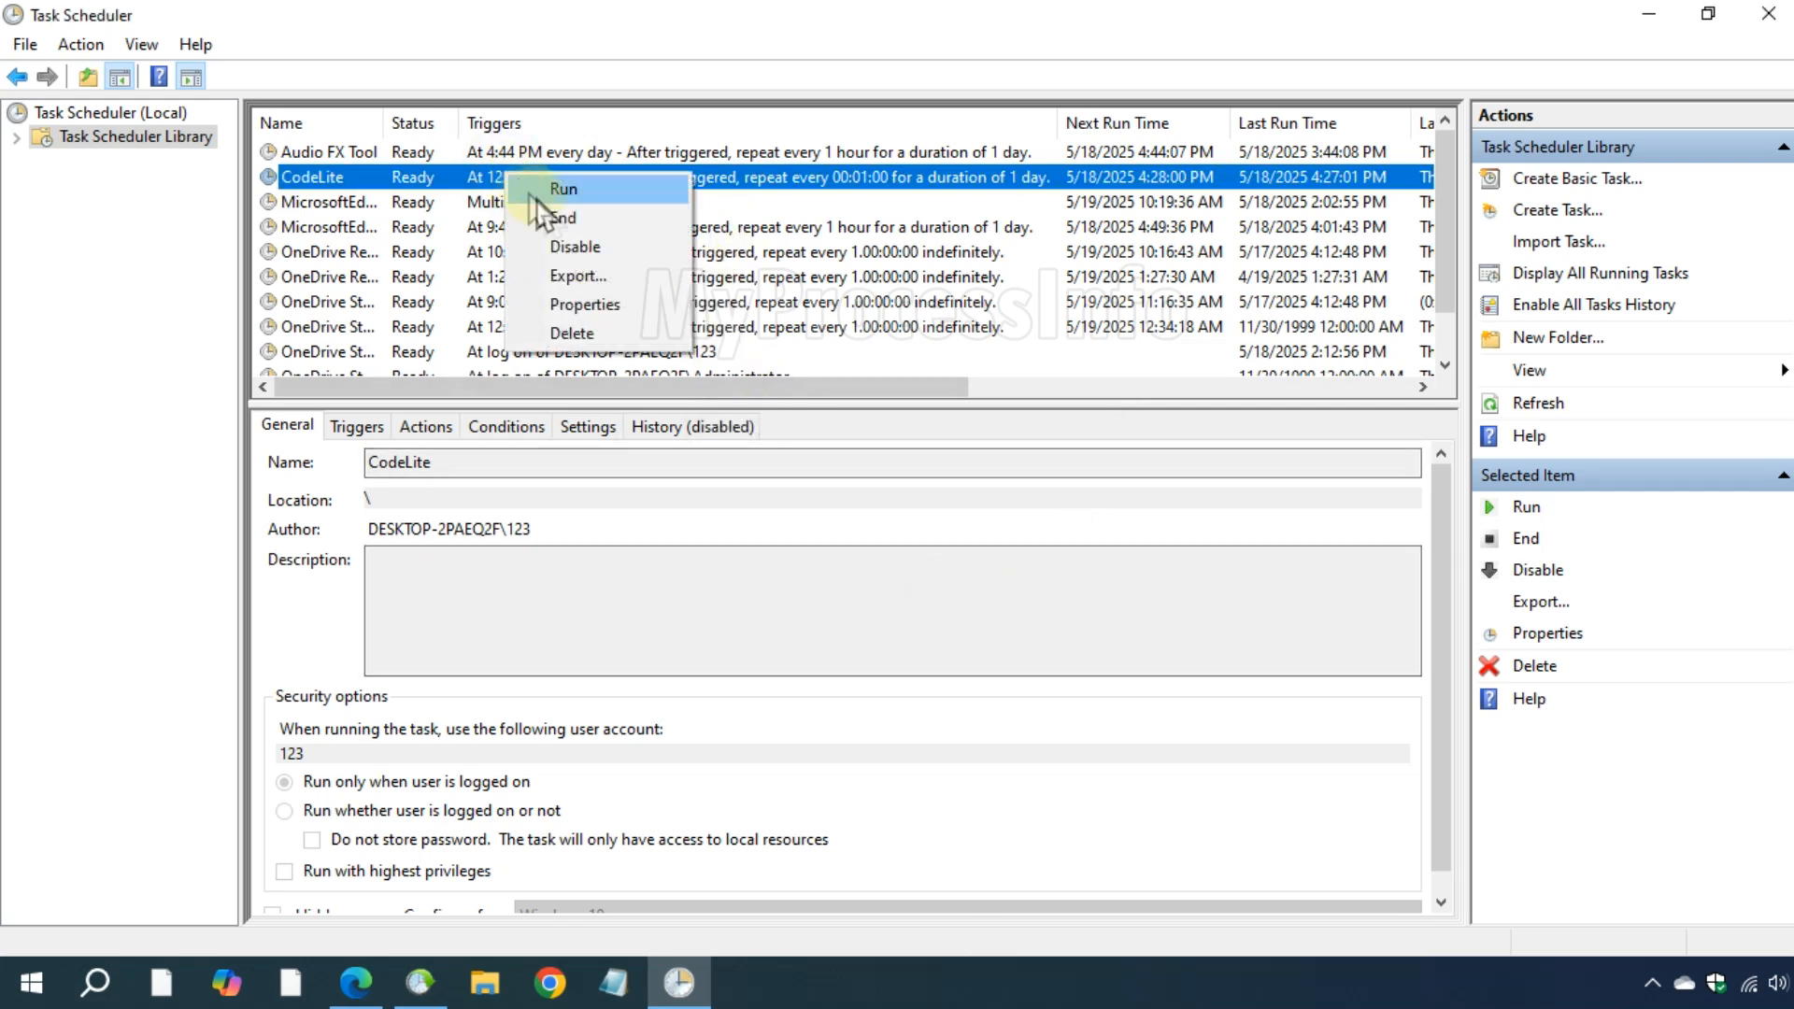
{"action": "mouse_move", "coordinate": [601, 247]}
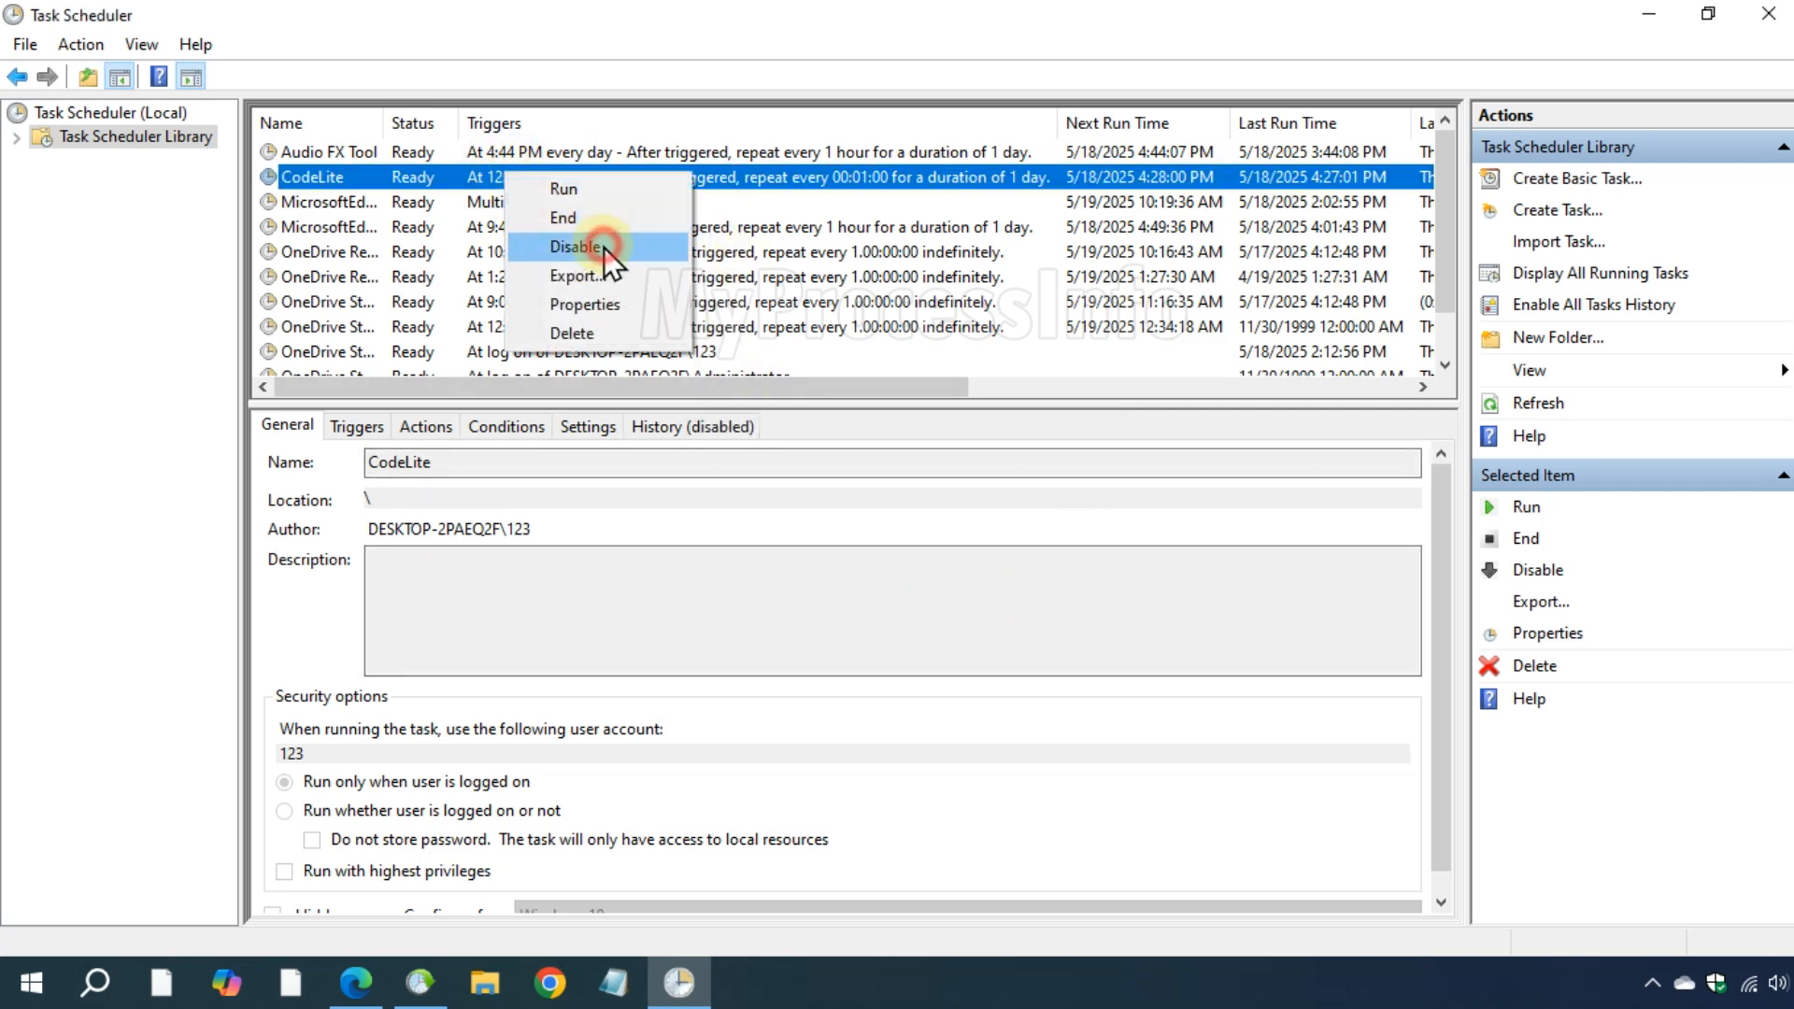
{"action": "left_click", "coordinate": [579, 245]}
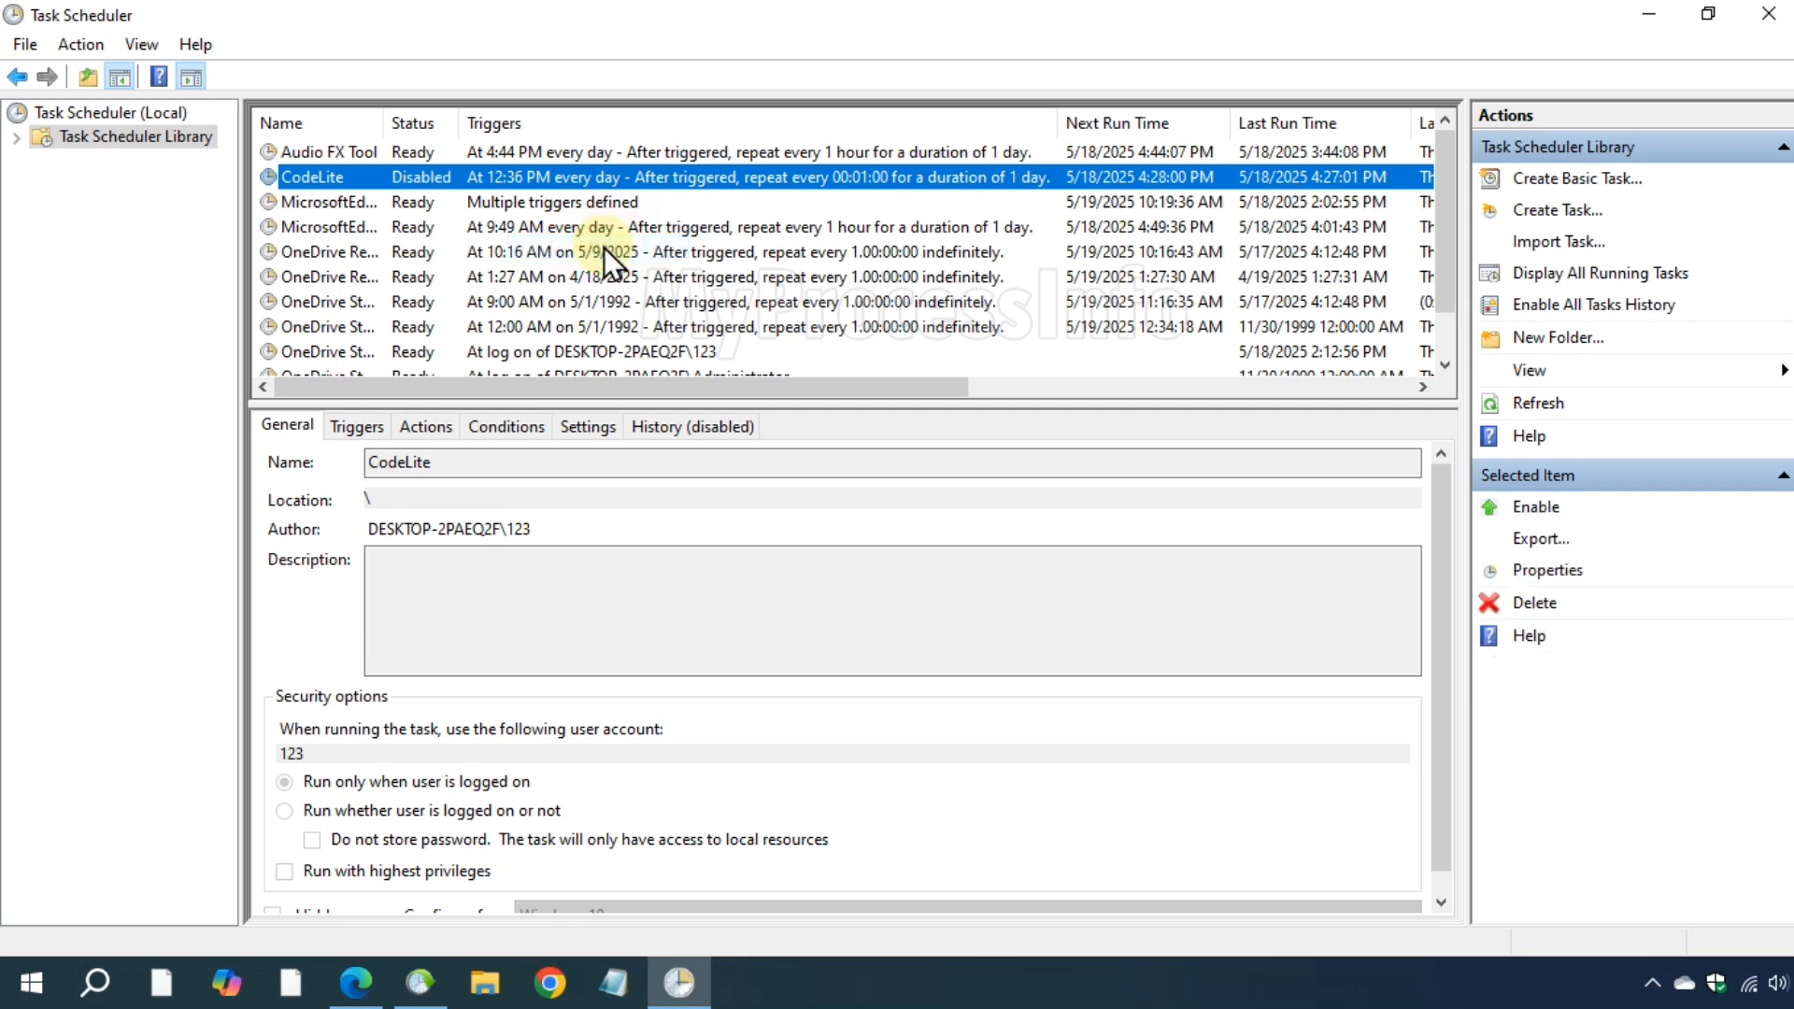